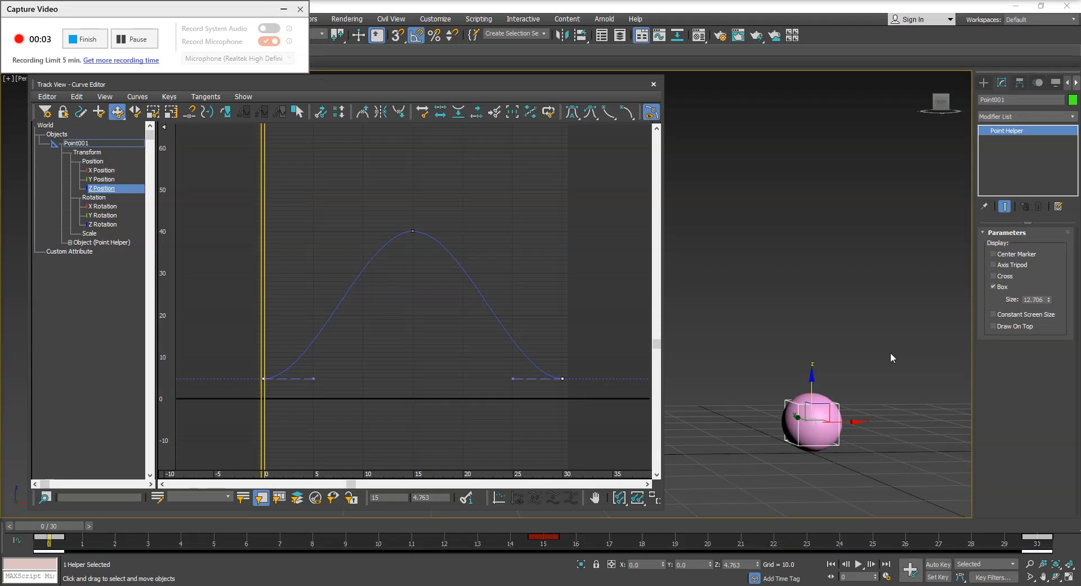
mouse_move(872, 359)
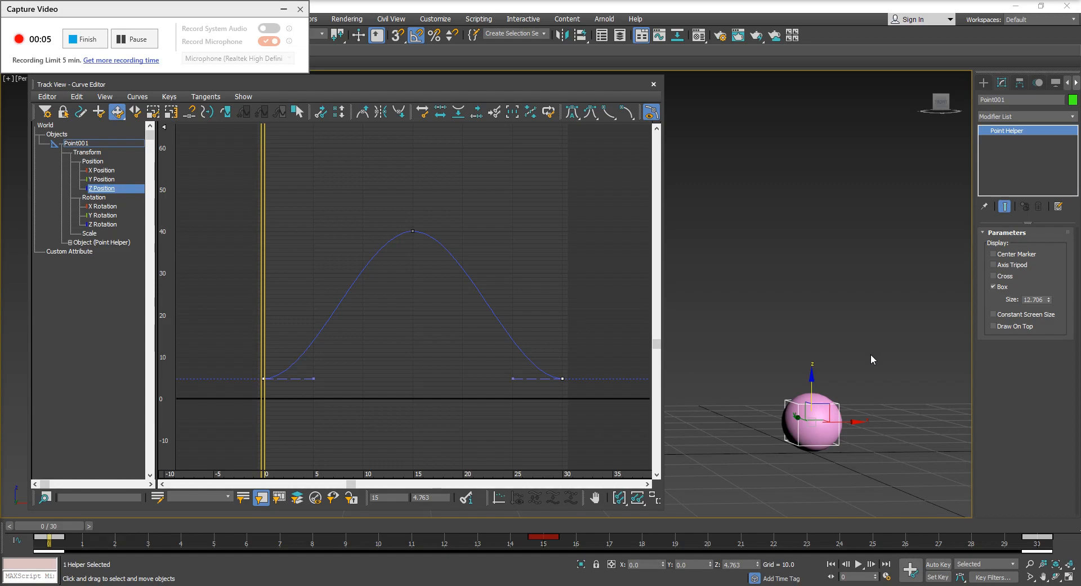
- Play the 30-frame bounce animation to preview the ball rising along its Z Position curve
left_click(858, 564)
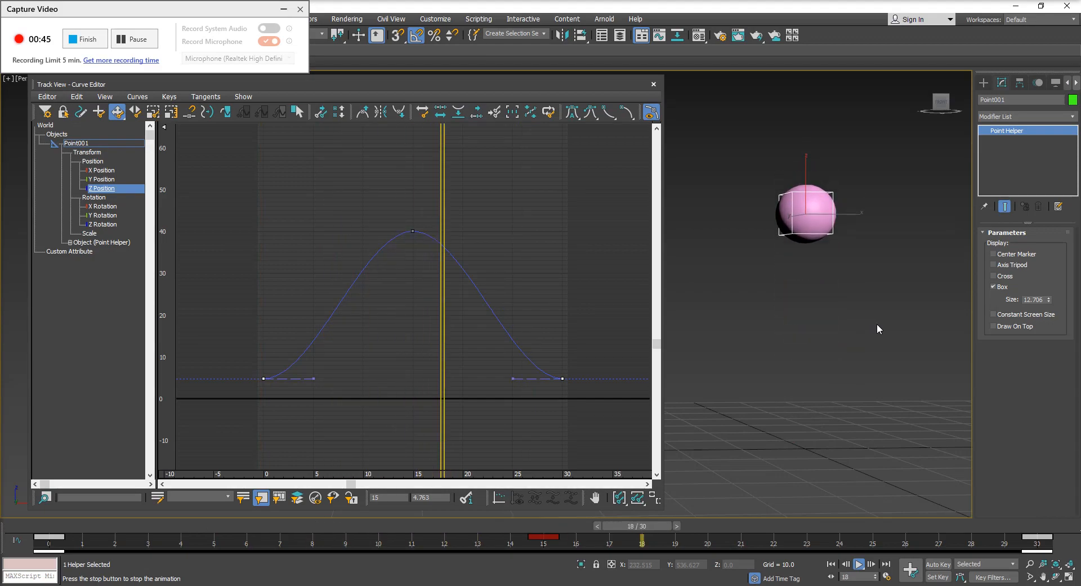
mouse_move(809, 429)
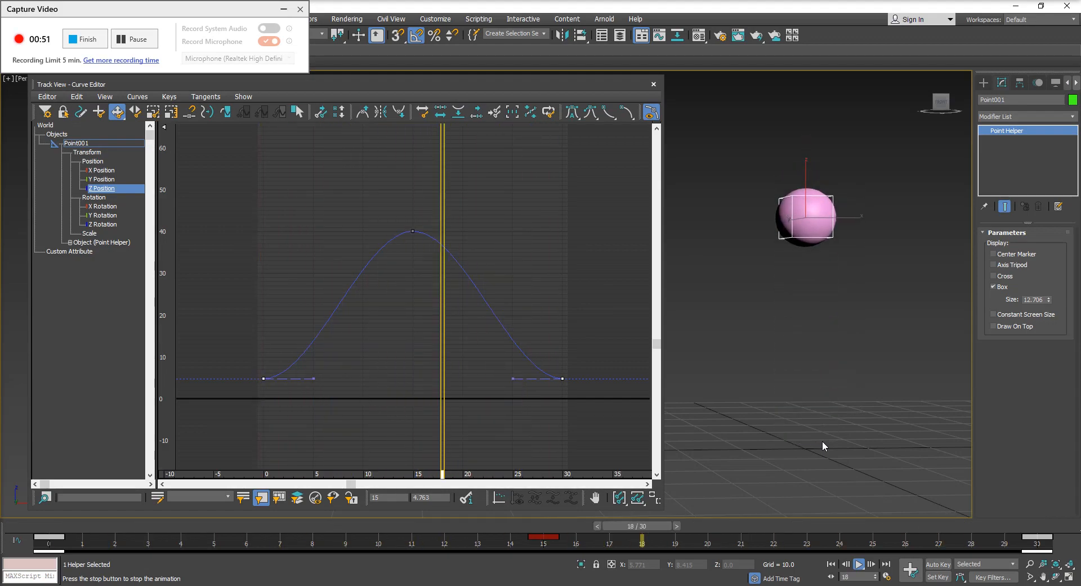
- Stop playback and begin reshaping the first Z Position key's outgoing tangent
left_click_drag(642, 541, 444, 541)
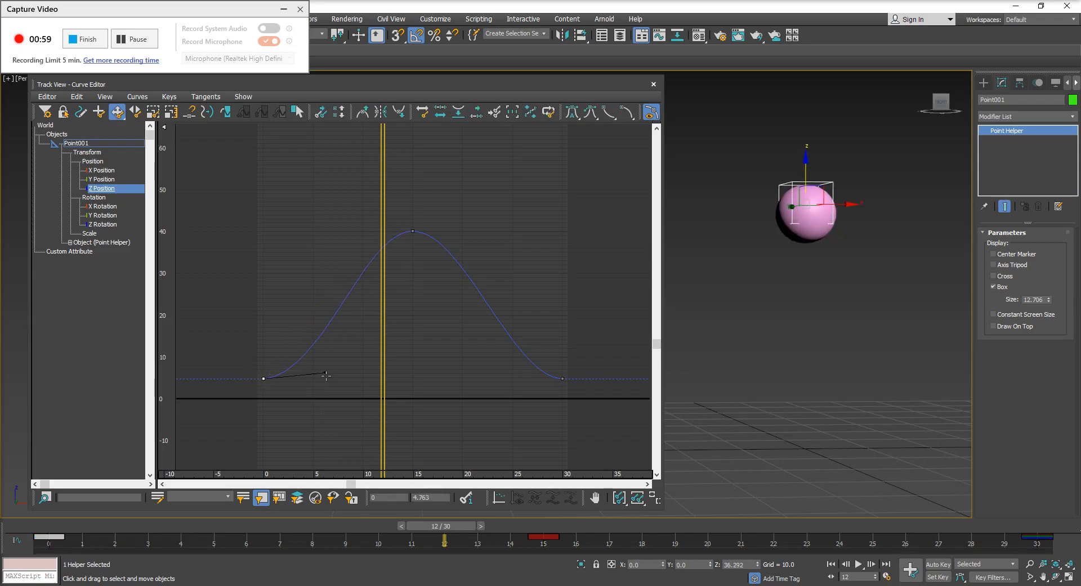
left_click_drag(328, 375, 283, 316)
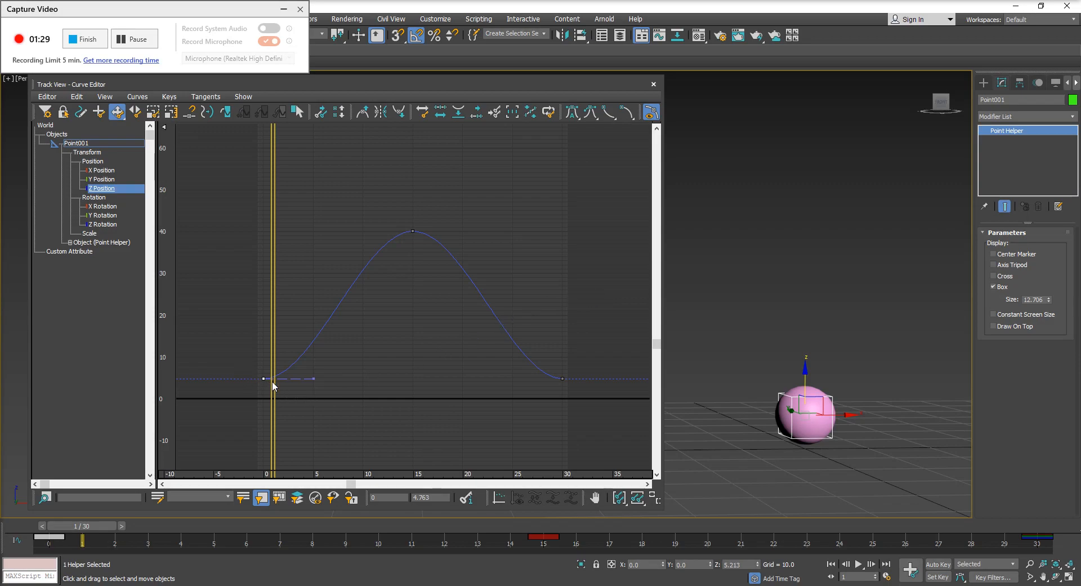
mouse_move(325, 325)
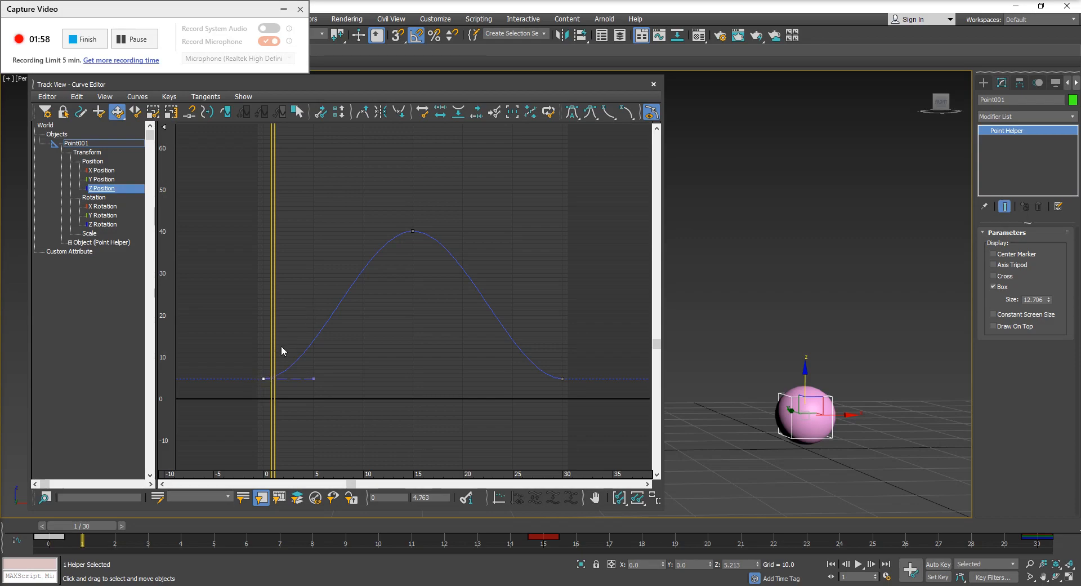
mouse_move(255, 391)
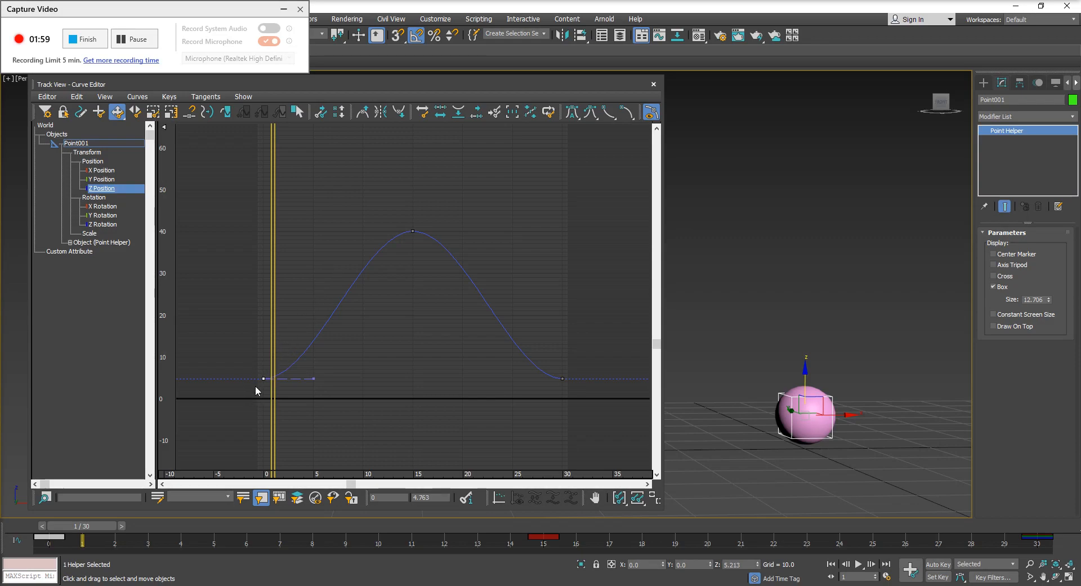
mouse_move(333, 308)
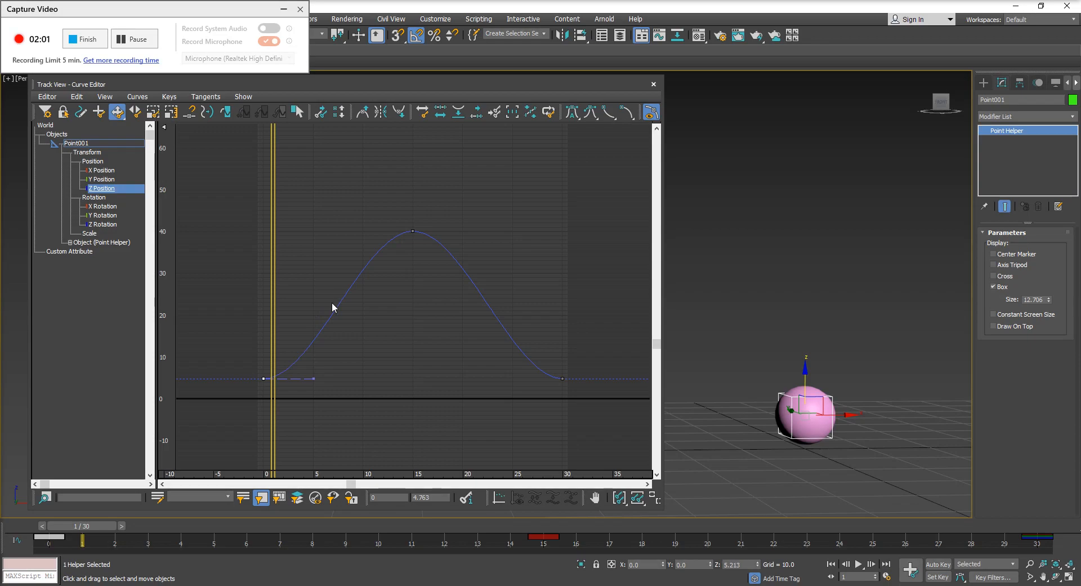
mouse_move(239, 343)
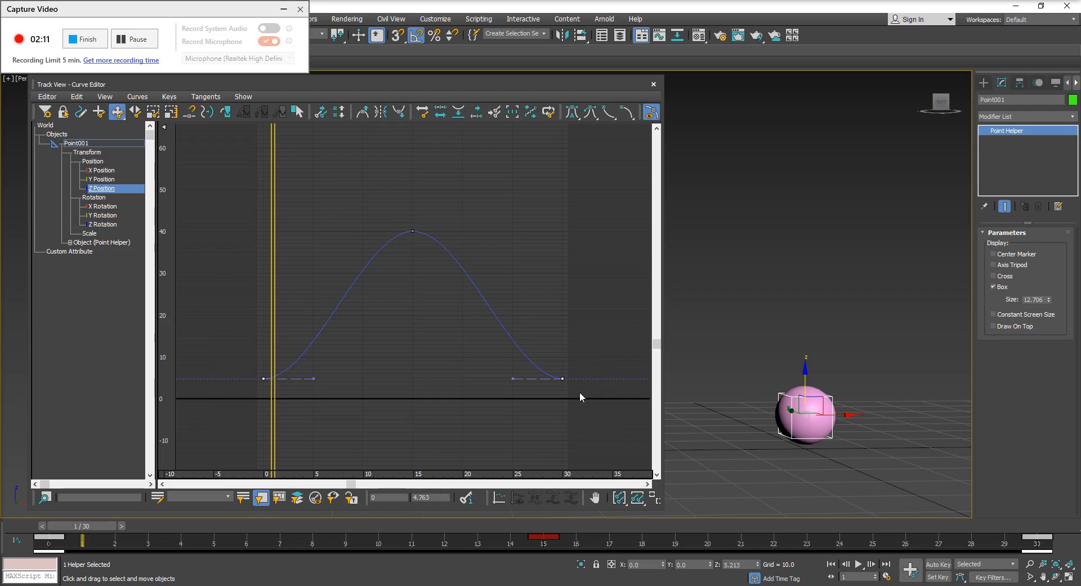
mouse_move(602, 418)
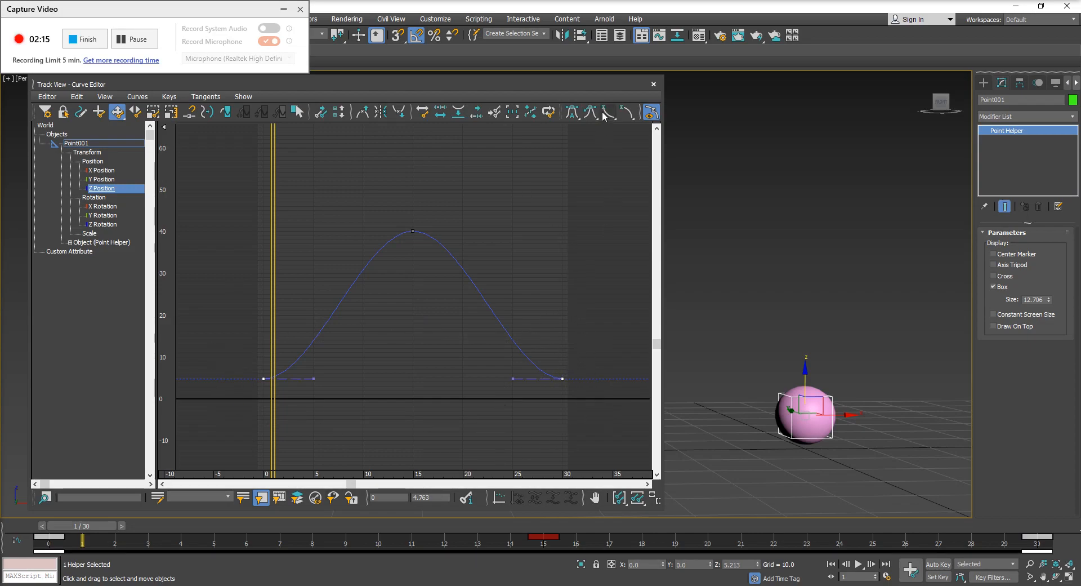
mouse_move(603, 126)
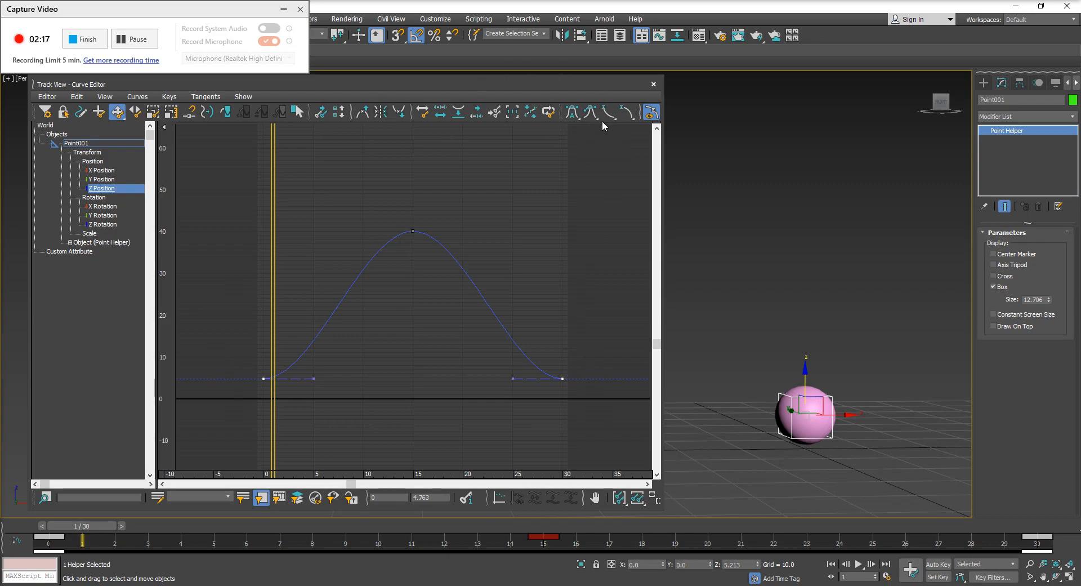
mouse_move(603, 126)
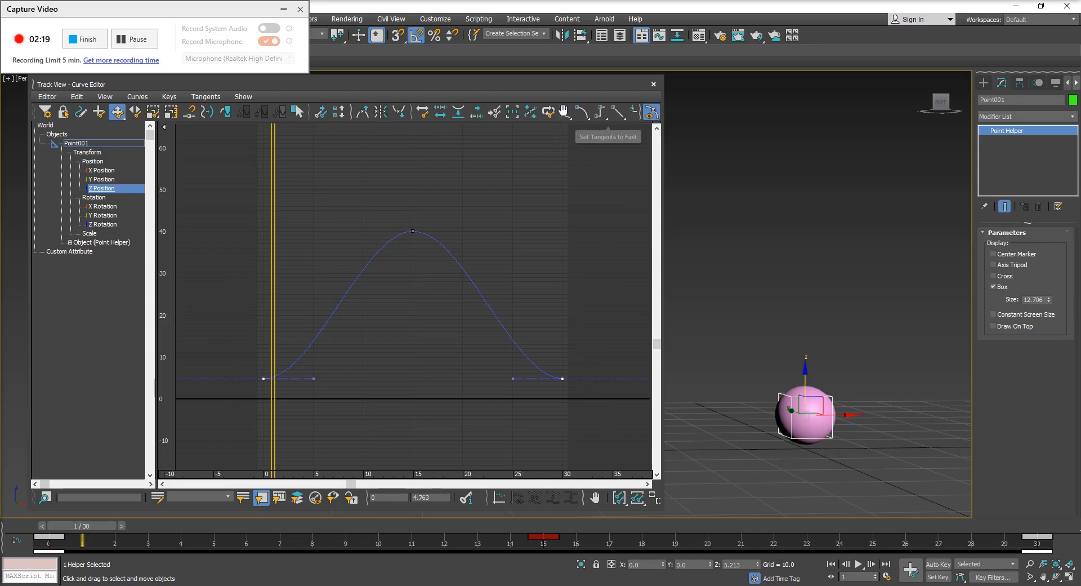
mouse_move(610, 112)
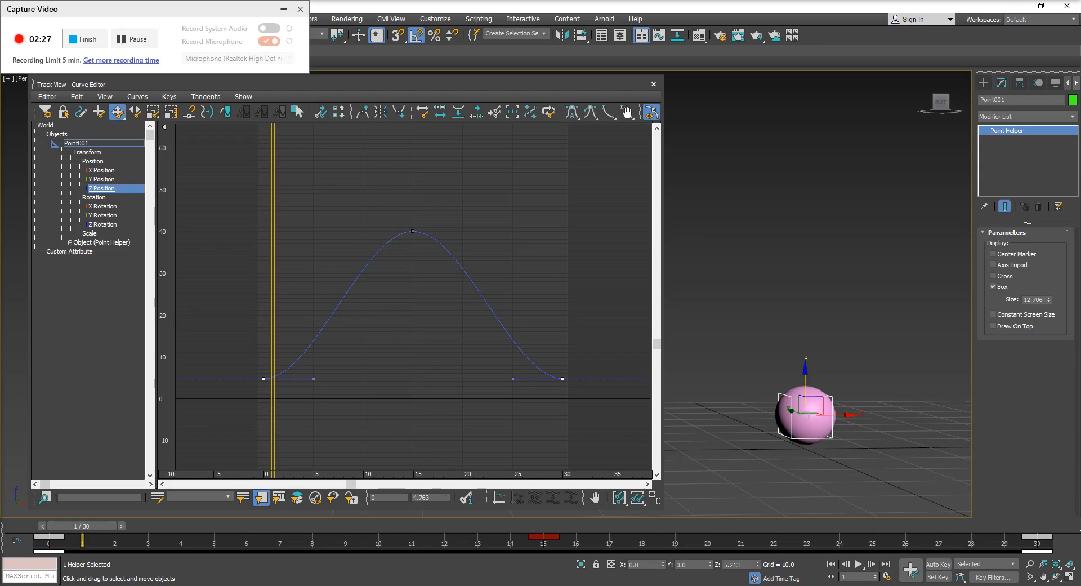
mouse_move(609, 112)
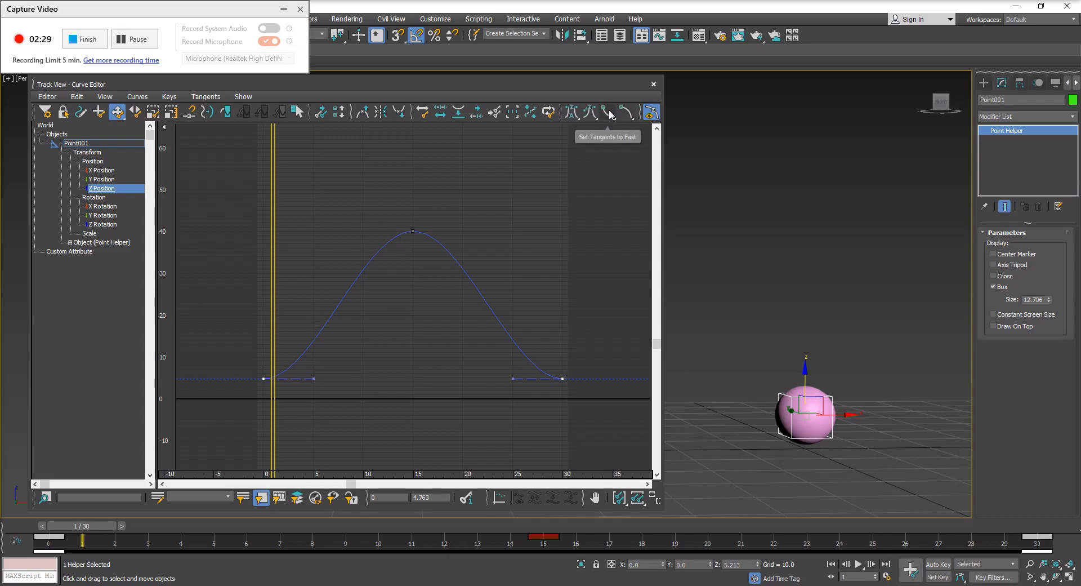
- Set the frame 0 and frame 30 ground keys' tangents to Fast for sharp corners
left_click(608, 113)
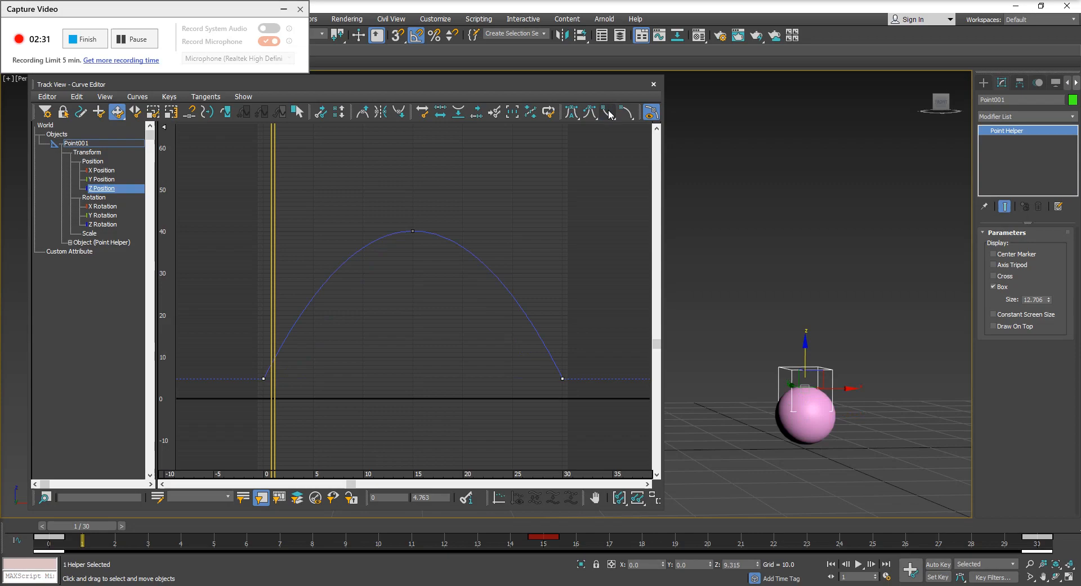
mouse_move(293, 282)
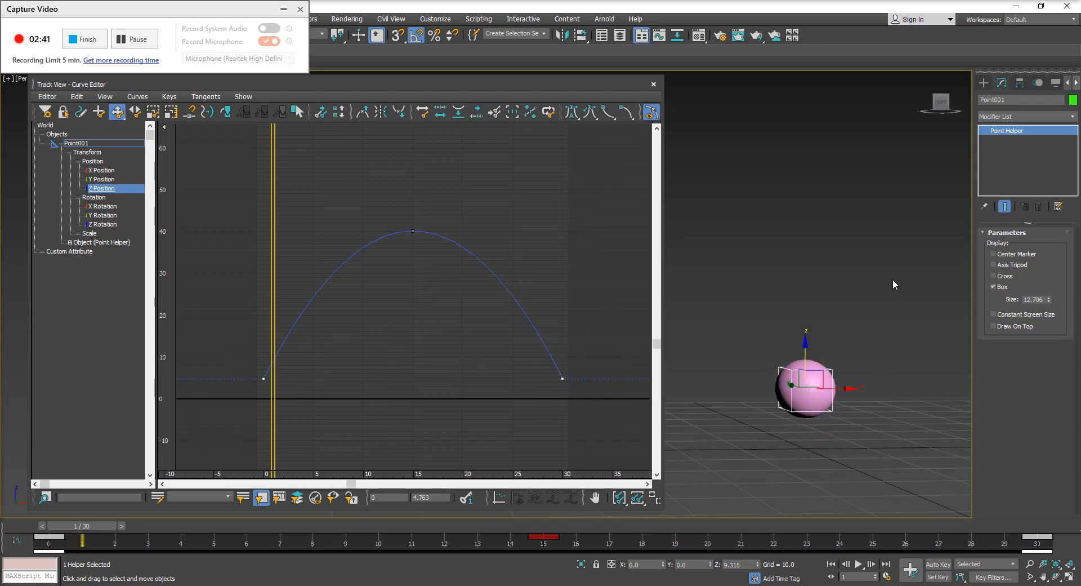
- Move to the peak key near frame 15 so its level tangent handles are shown
left_click(858, 565)
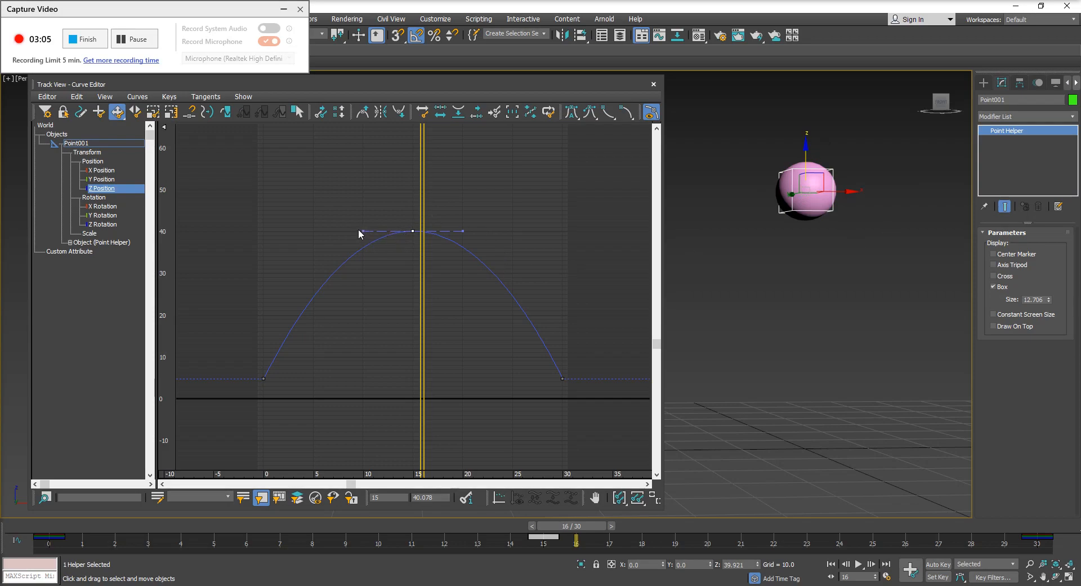
mouse_move(473, 224)
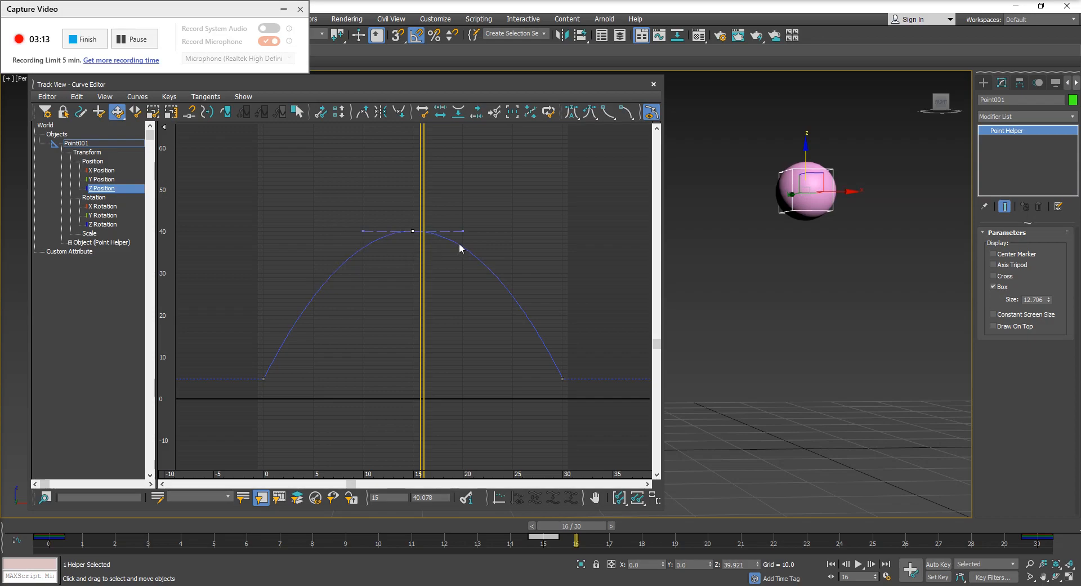
mouse_move(365, 213)
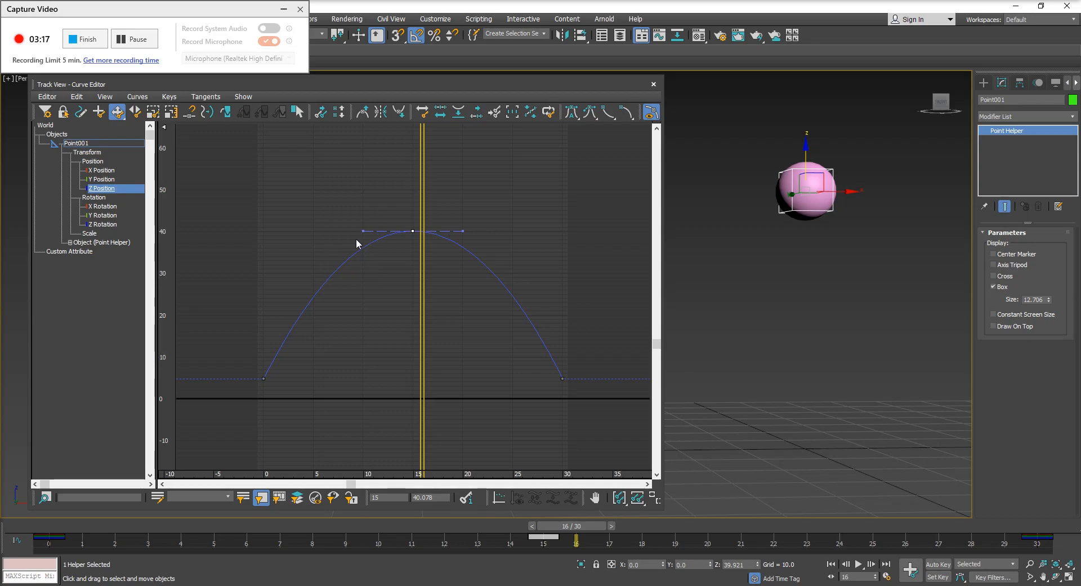
mouse_move(463, 255)
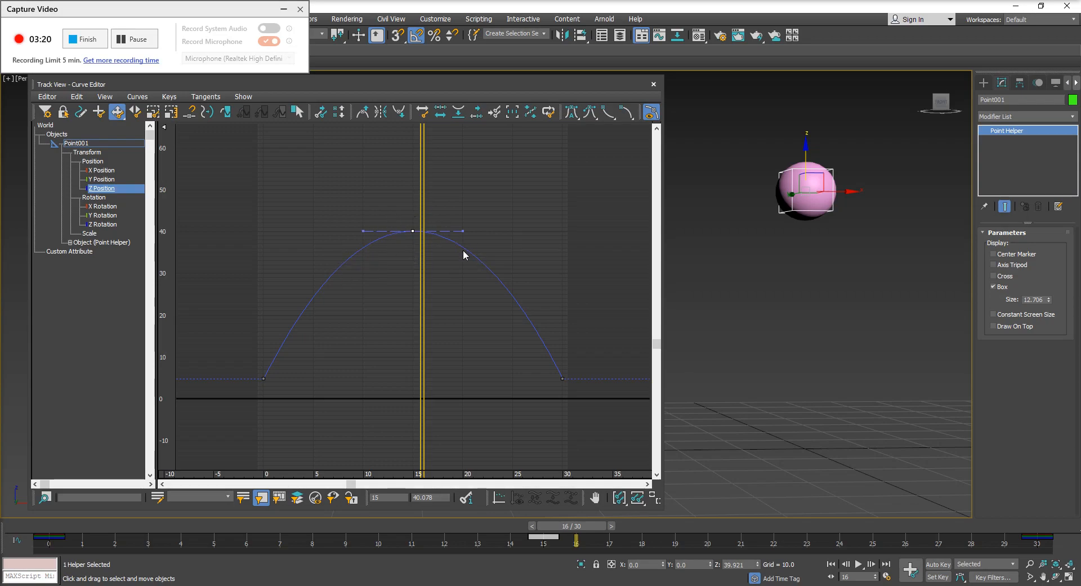
mouse_move(452, 242)
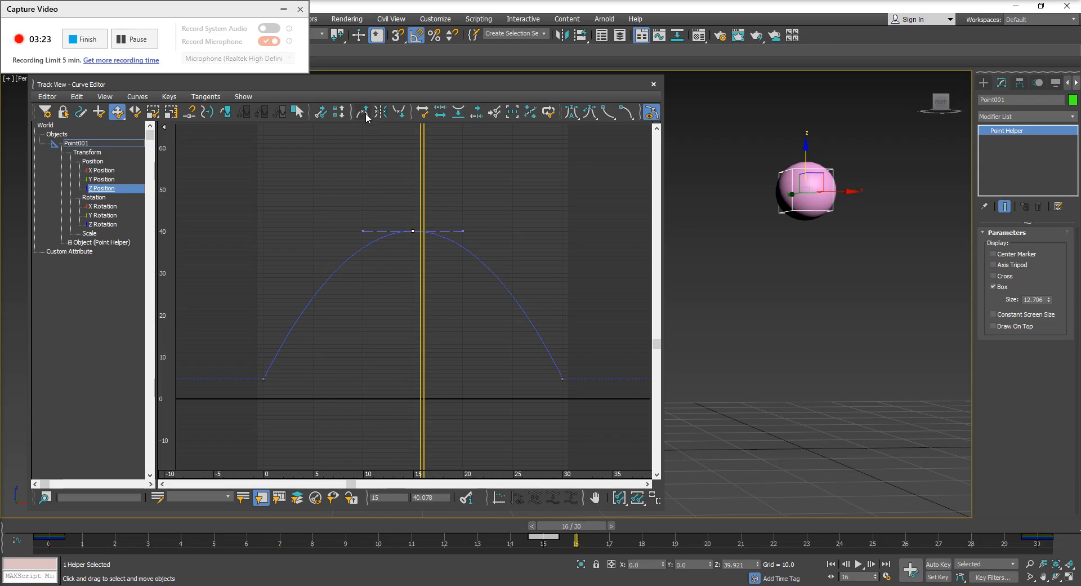
mouse_move(366, 112)
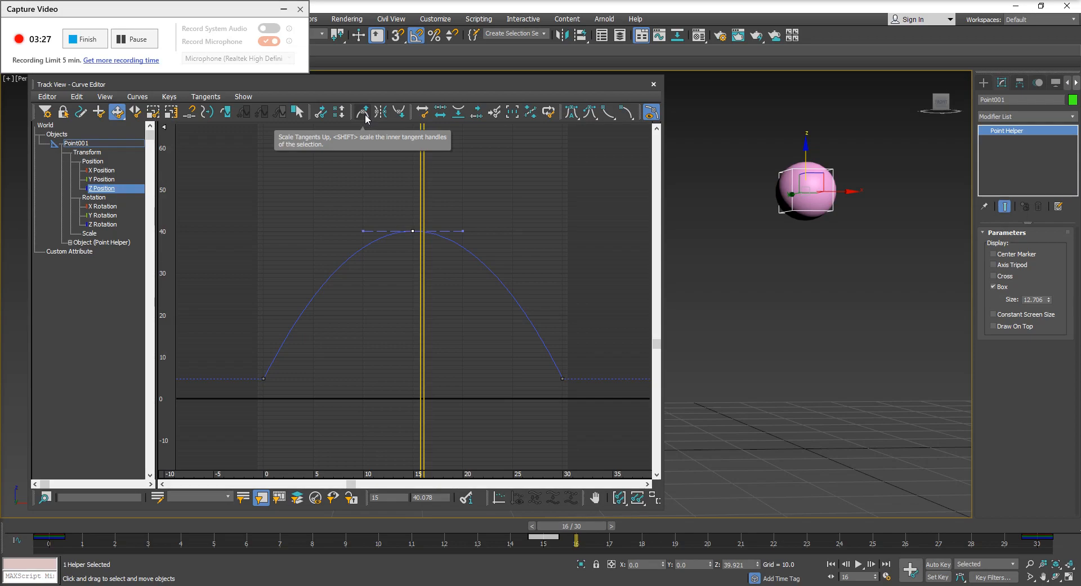
mouse_move(397, 116)
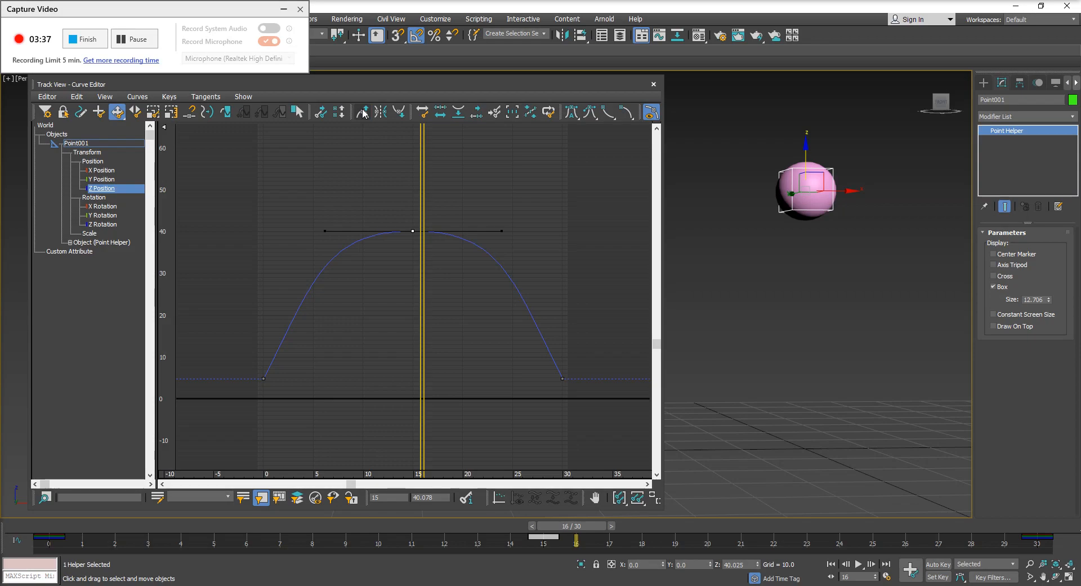
mouse_move(356, 228)
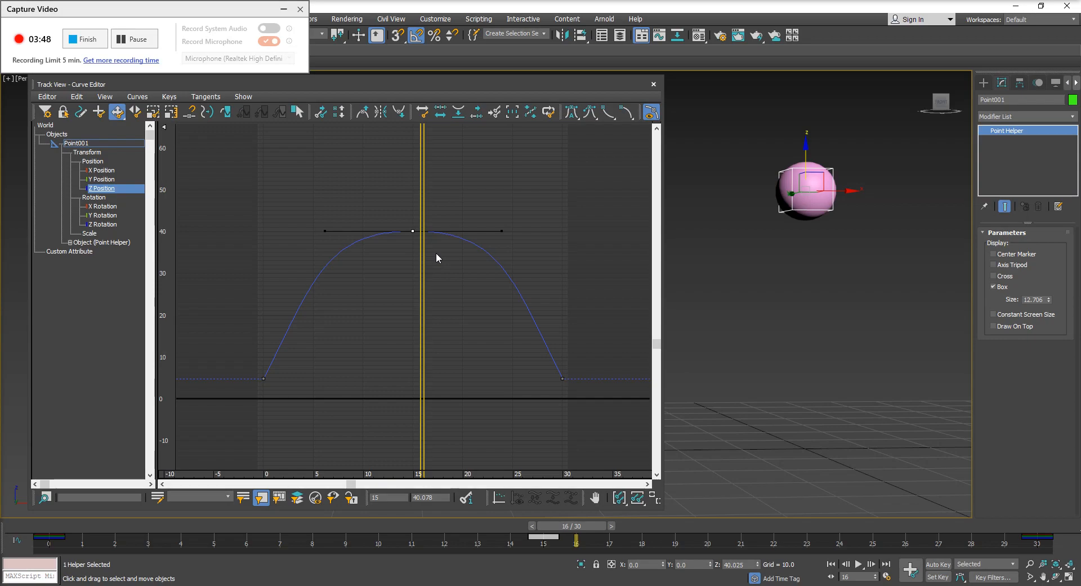
mouse_move(317, 241)
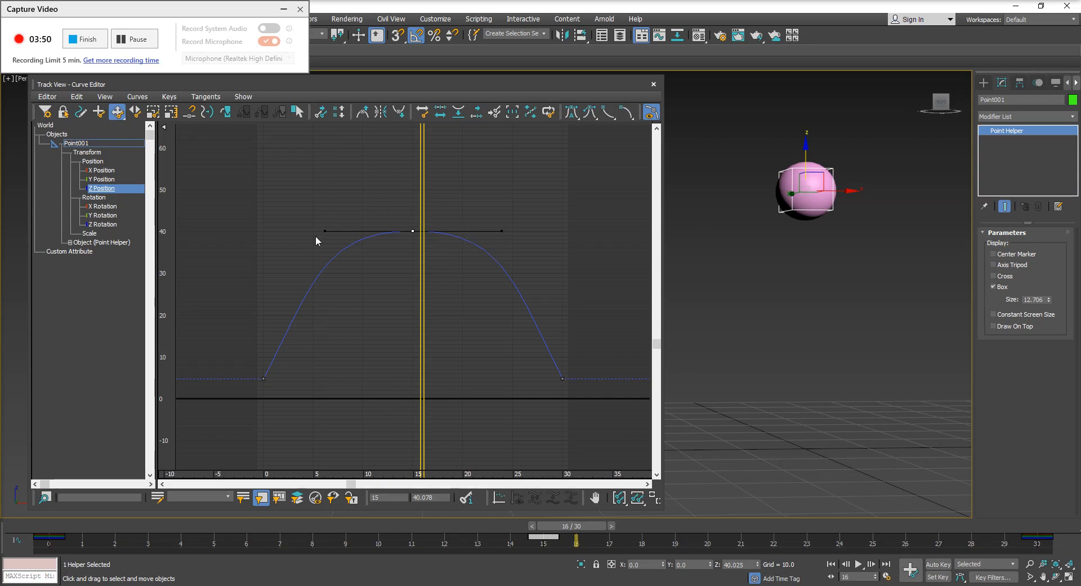
mouse_move(467, 234)
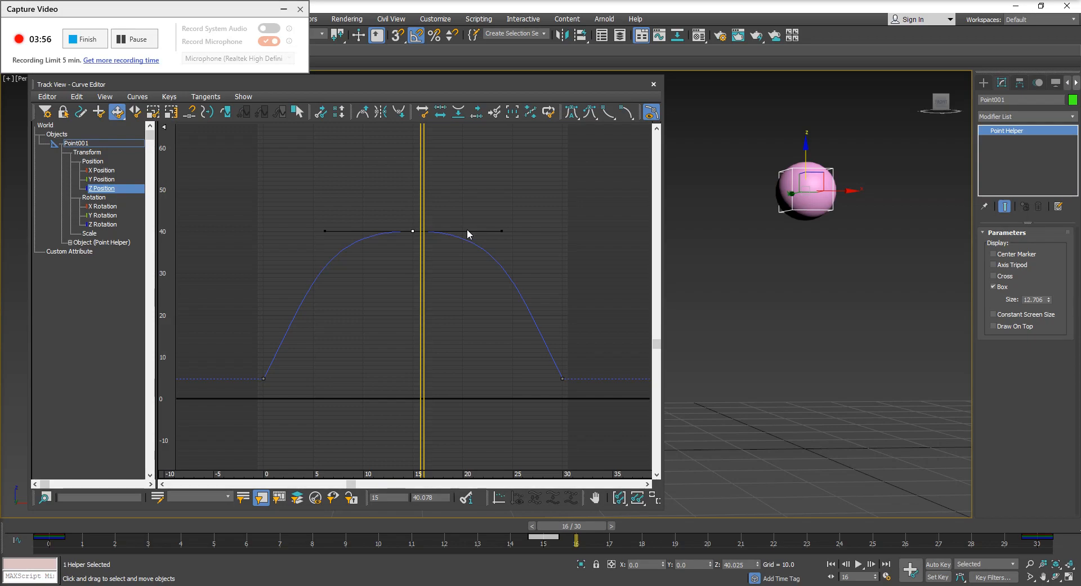
mouse_move(475, 185)
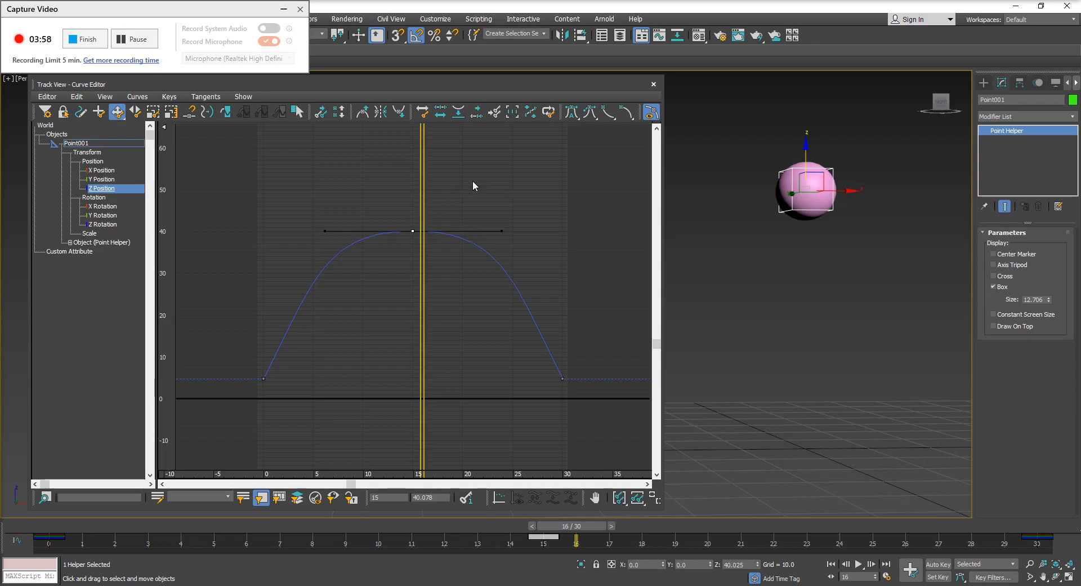